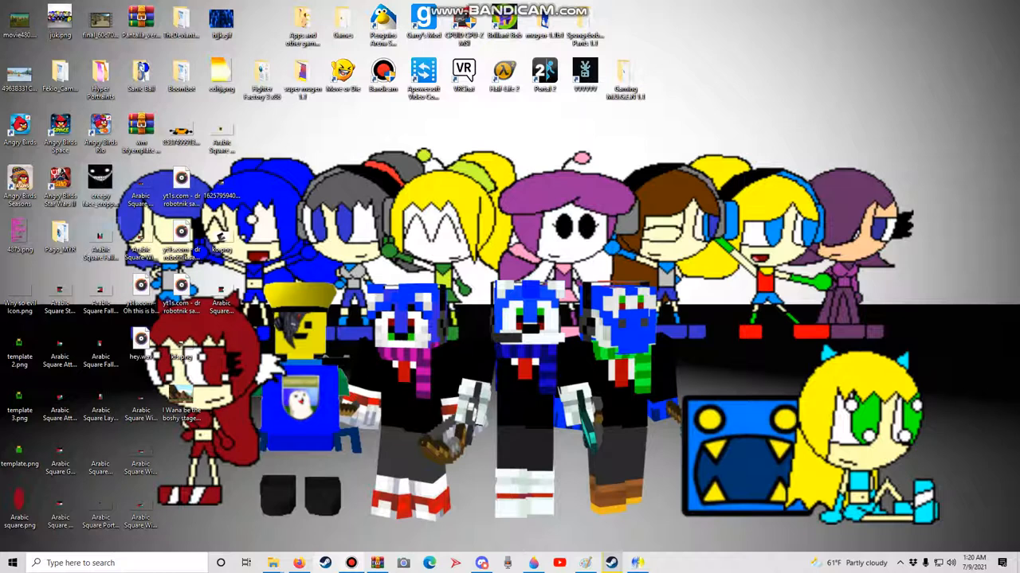
pyautogui.moveTo(303, 24)
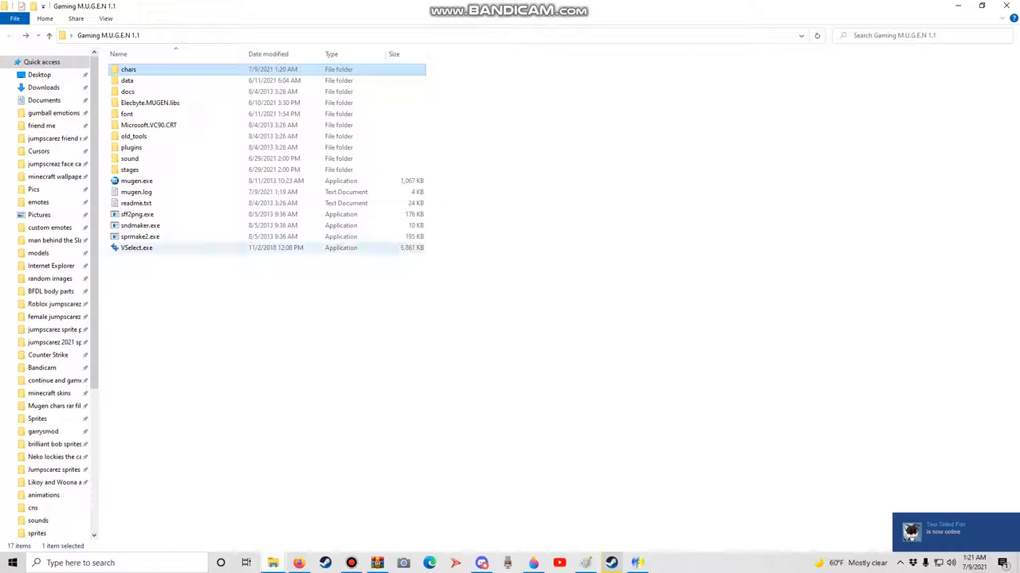
pyautogui.doubleClick(128, 70)
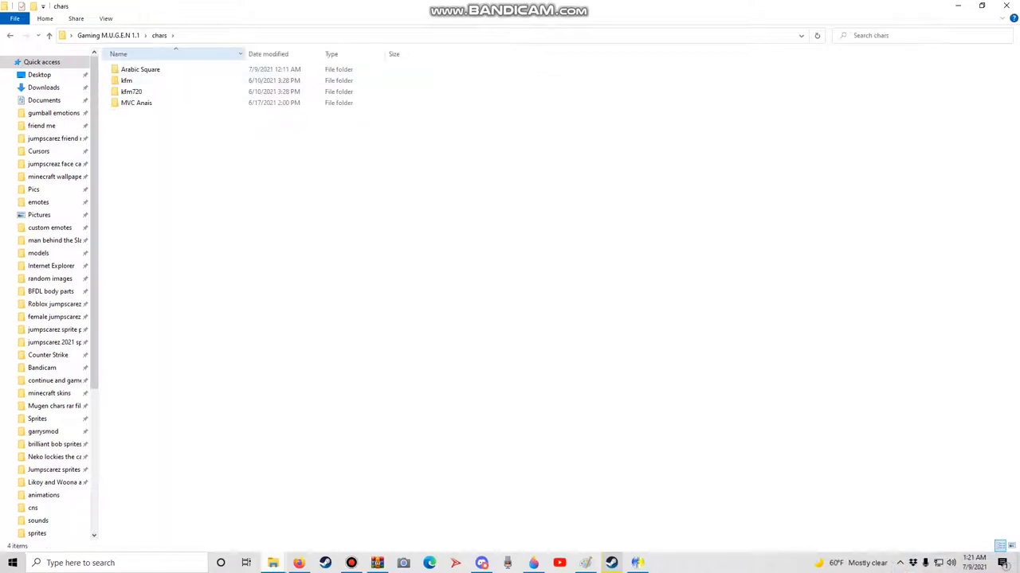
pyautogui.click(126, 80)
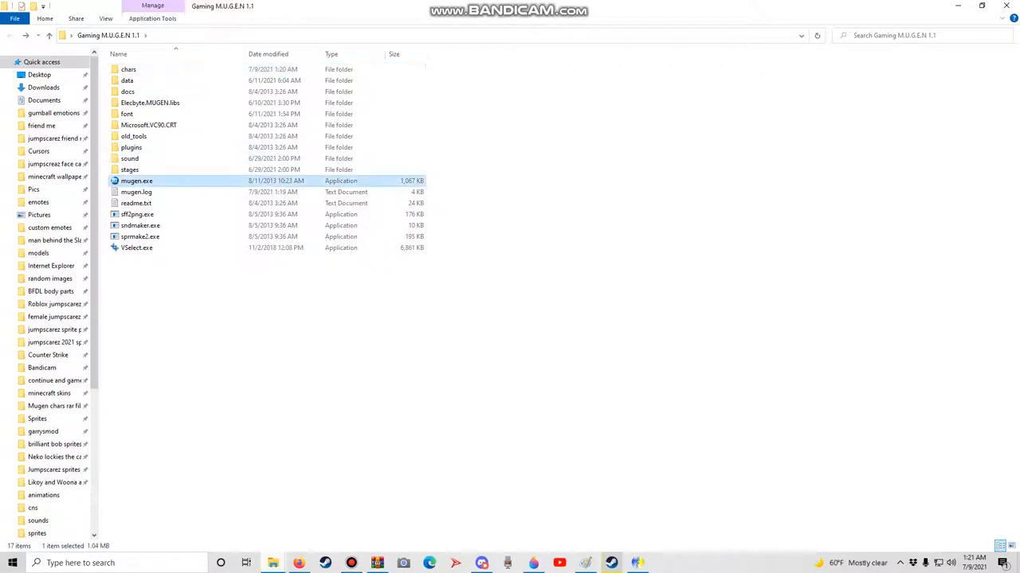
pyautogui.doubleClick(136, 181)
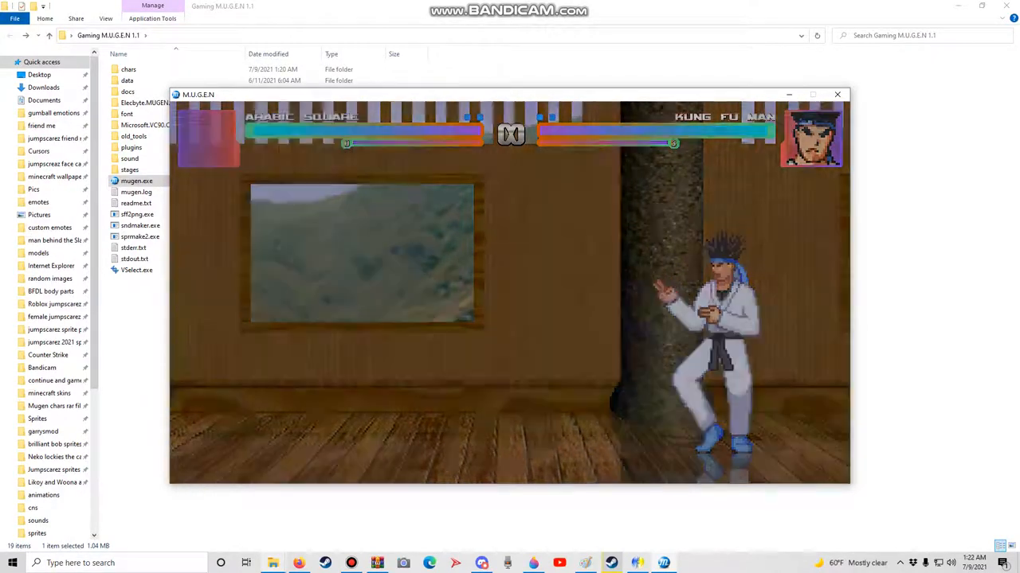
pyautogui.click(836, 94)
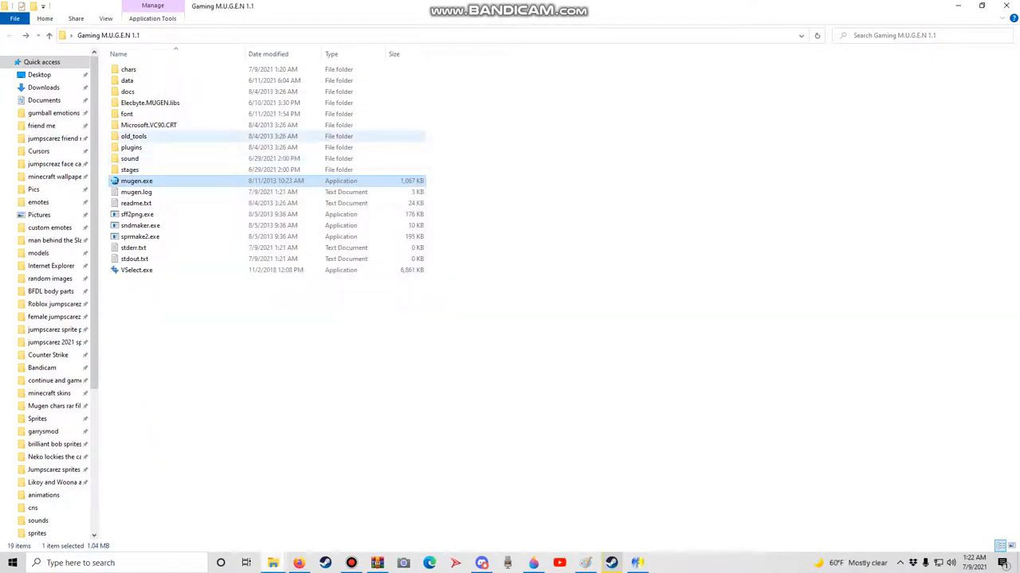
# Get mugen.cfg from the data folder maximized in Notepad, scrolled to the [Video] section.
pyautogui.doubleClick(127, 80)
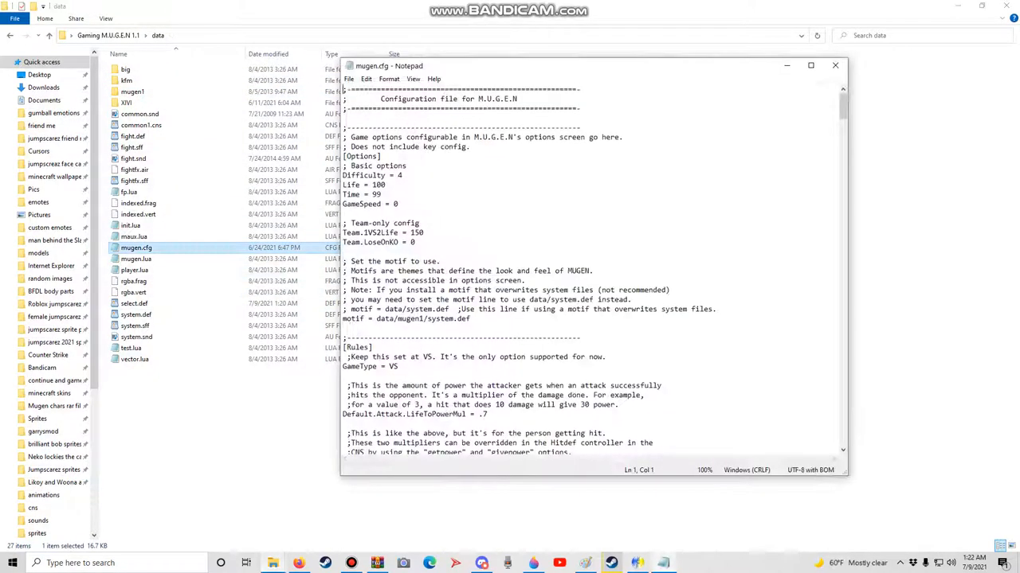
pyautogui.click(810, 64)
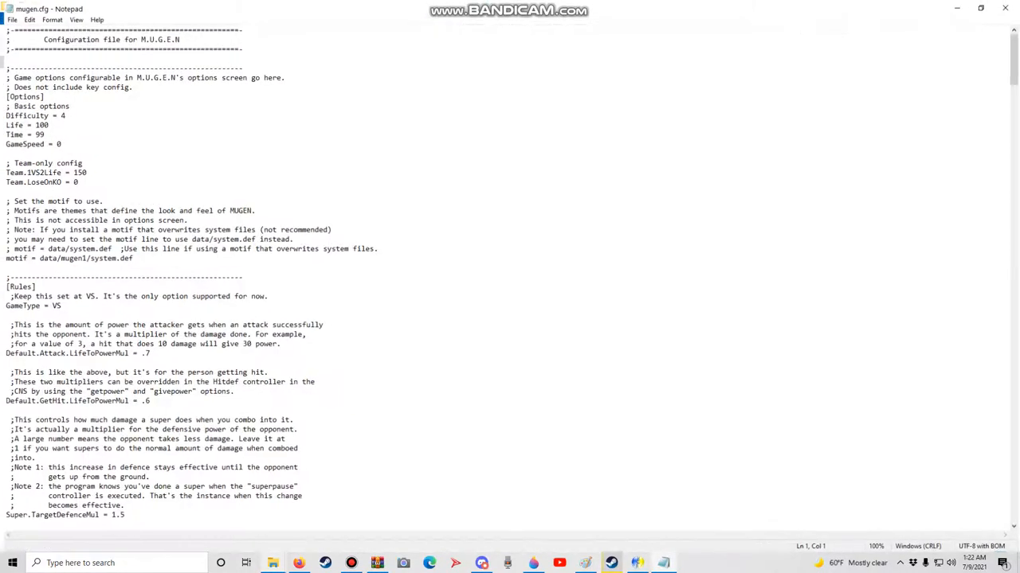
pyautogui.scroll(-3)
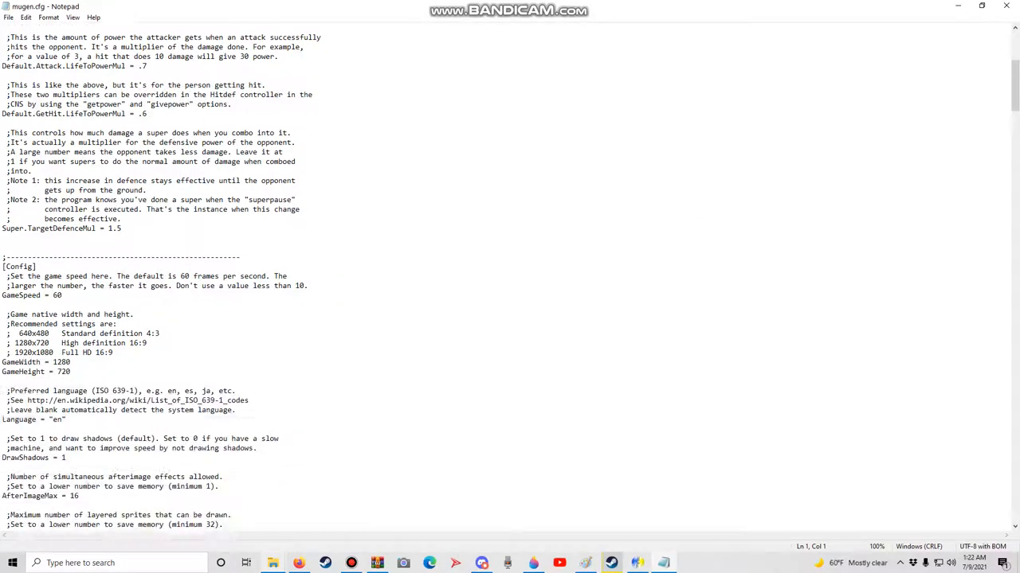
pyautogui.scroll(-3)
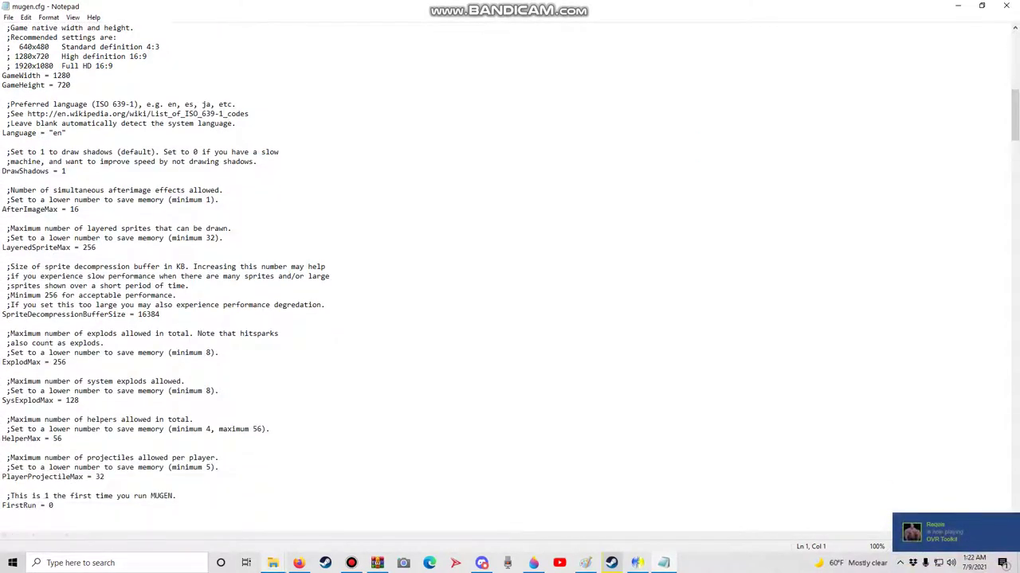
pyautogui.scroll(-3)
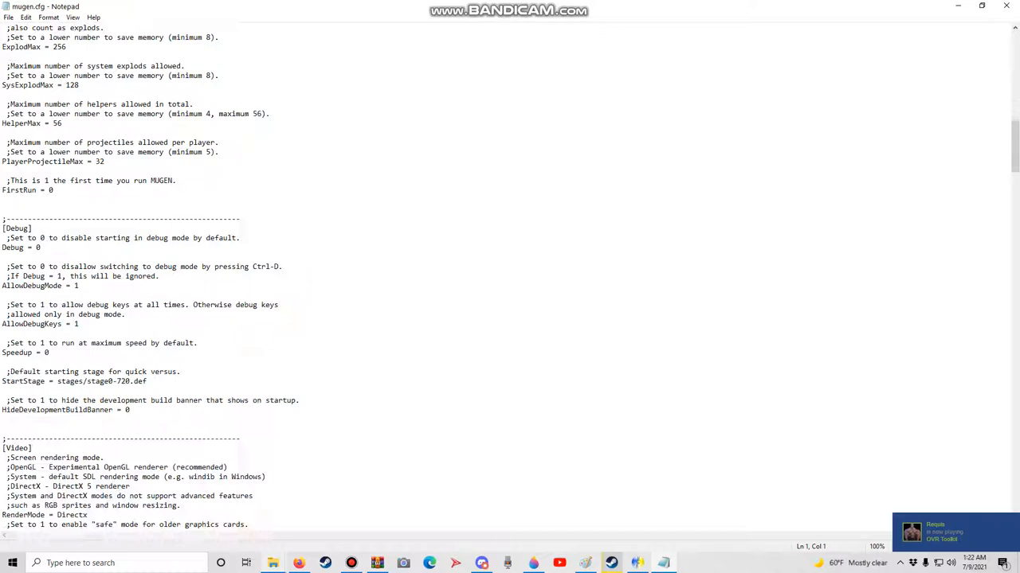
pyautogui.scroll(-3)
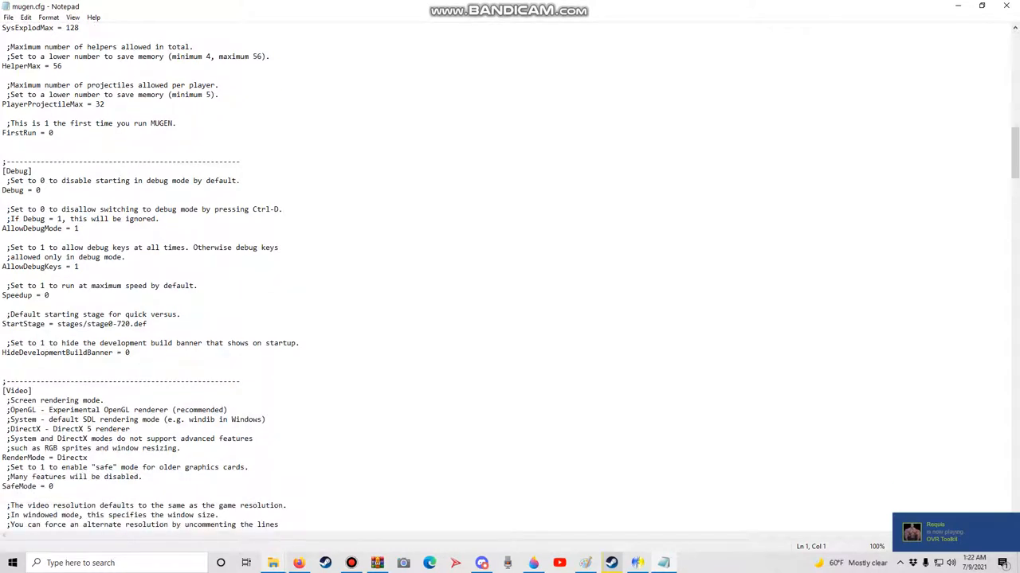
# Replace RenderMode's Directx value with OpenGL, save mugen.cfg and close Notepad.
pyautogui.click(87, 457)
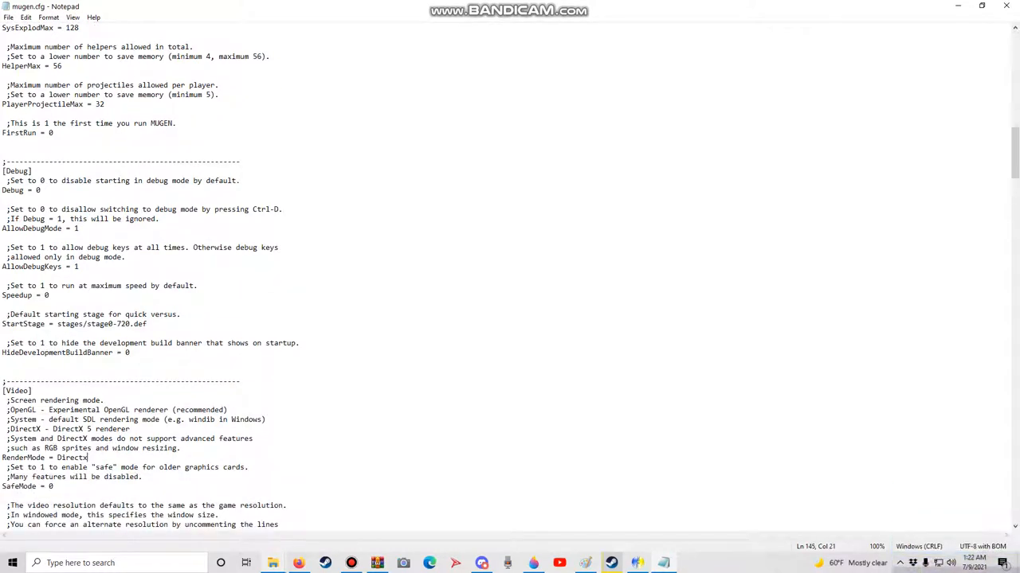
pyautogui.press('BackSpace')
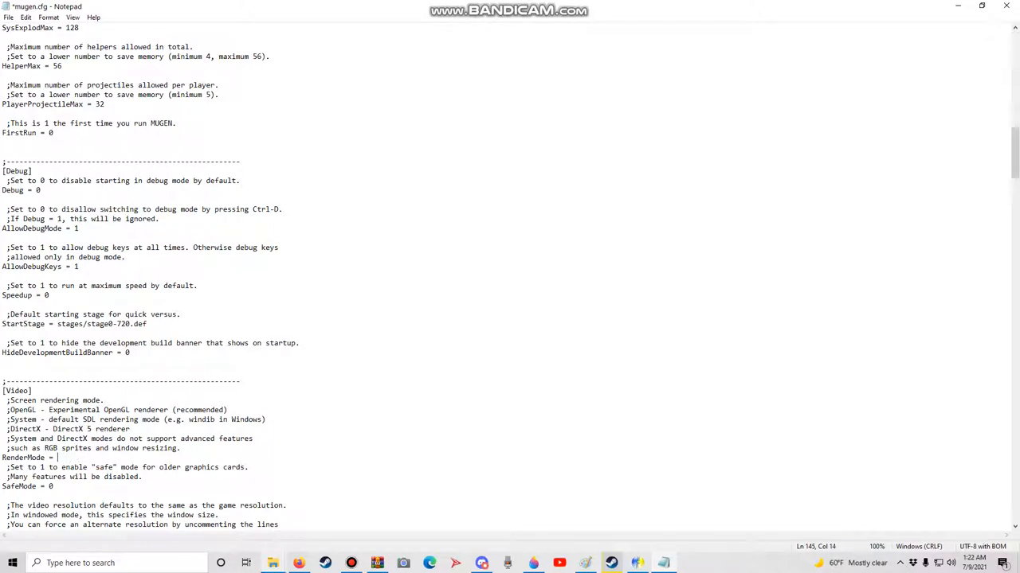
pyautogui.write('OpenG')
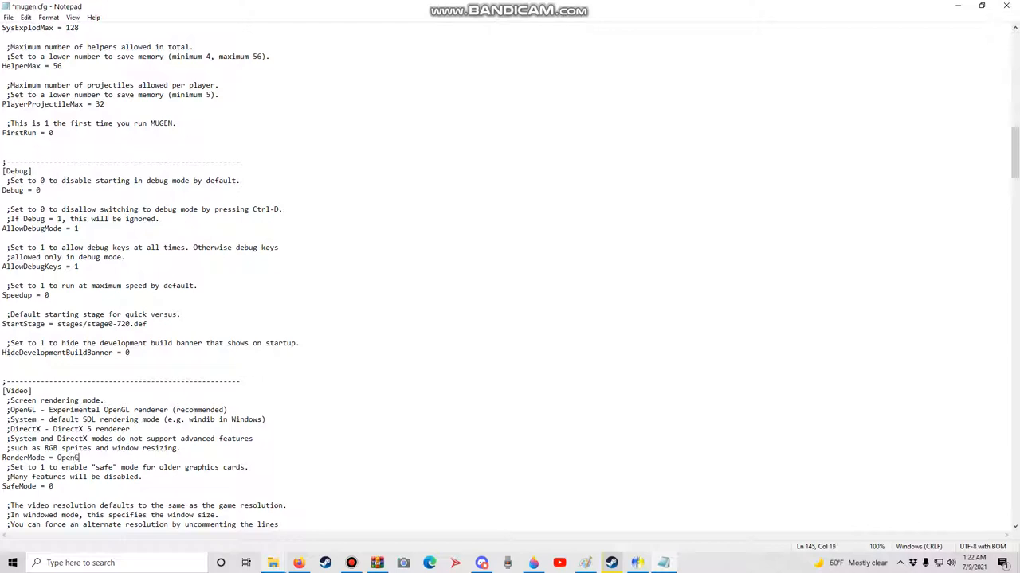
pyautogui.click(8, 17)
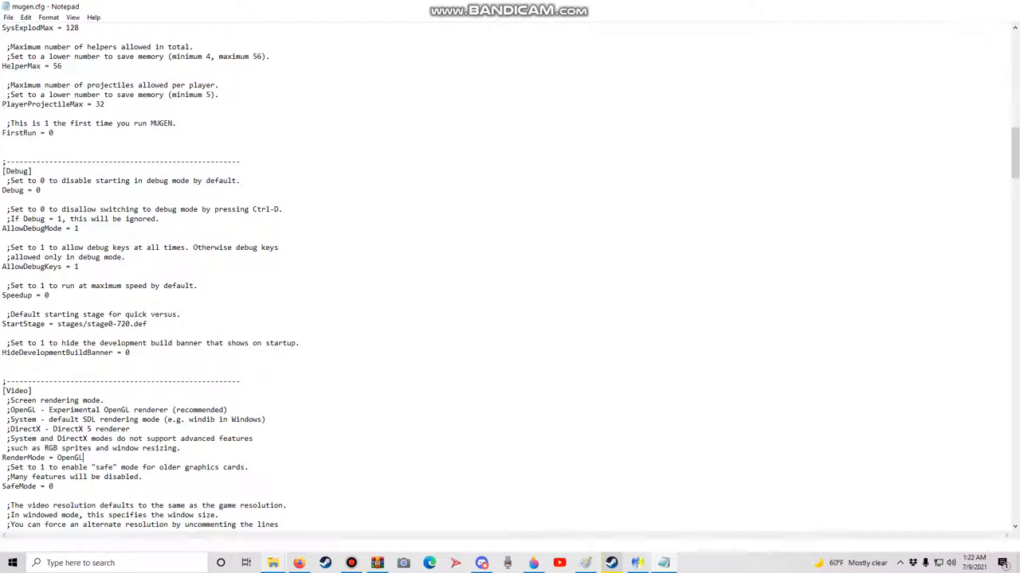
pyautogui.click(273, 563)
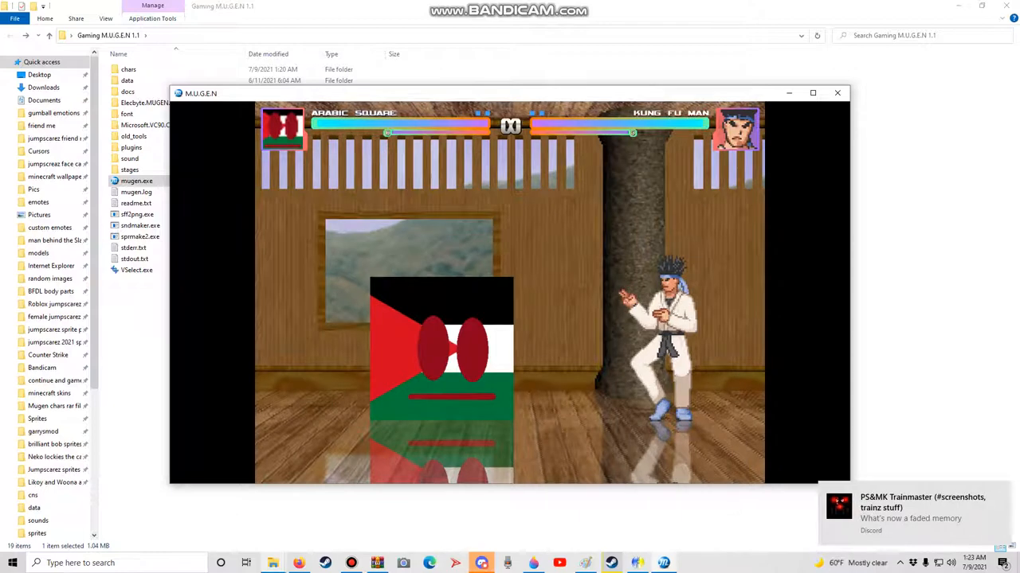
pyautogui.click(837, 92)
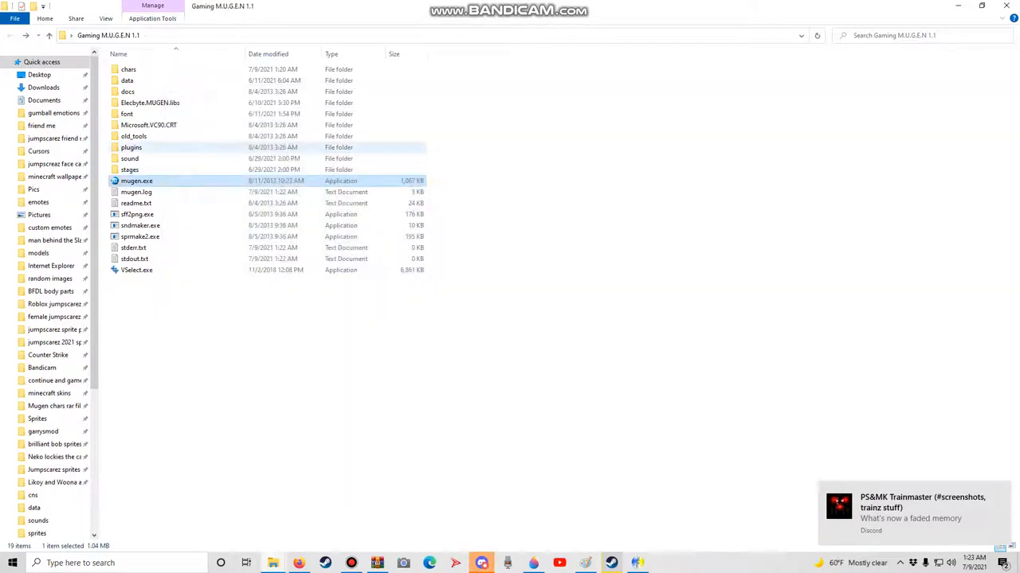